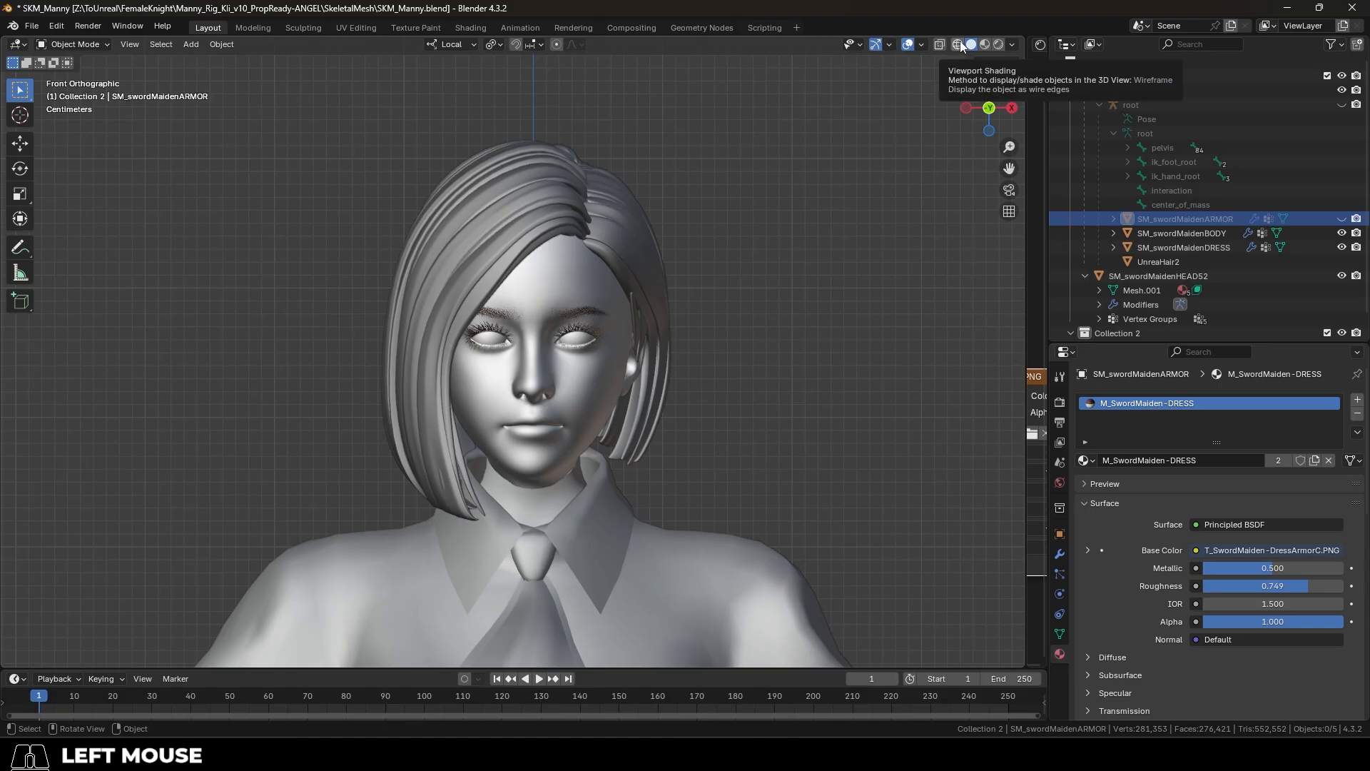
# Show the sword maiden in Material Preview and orbit around the head to view its profile.
pyautogui.click(961, 44)
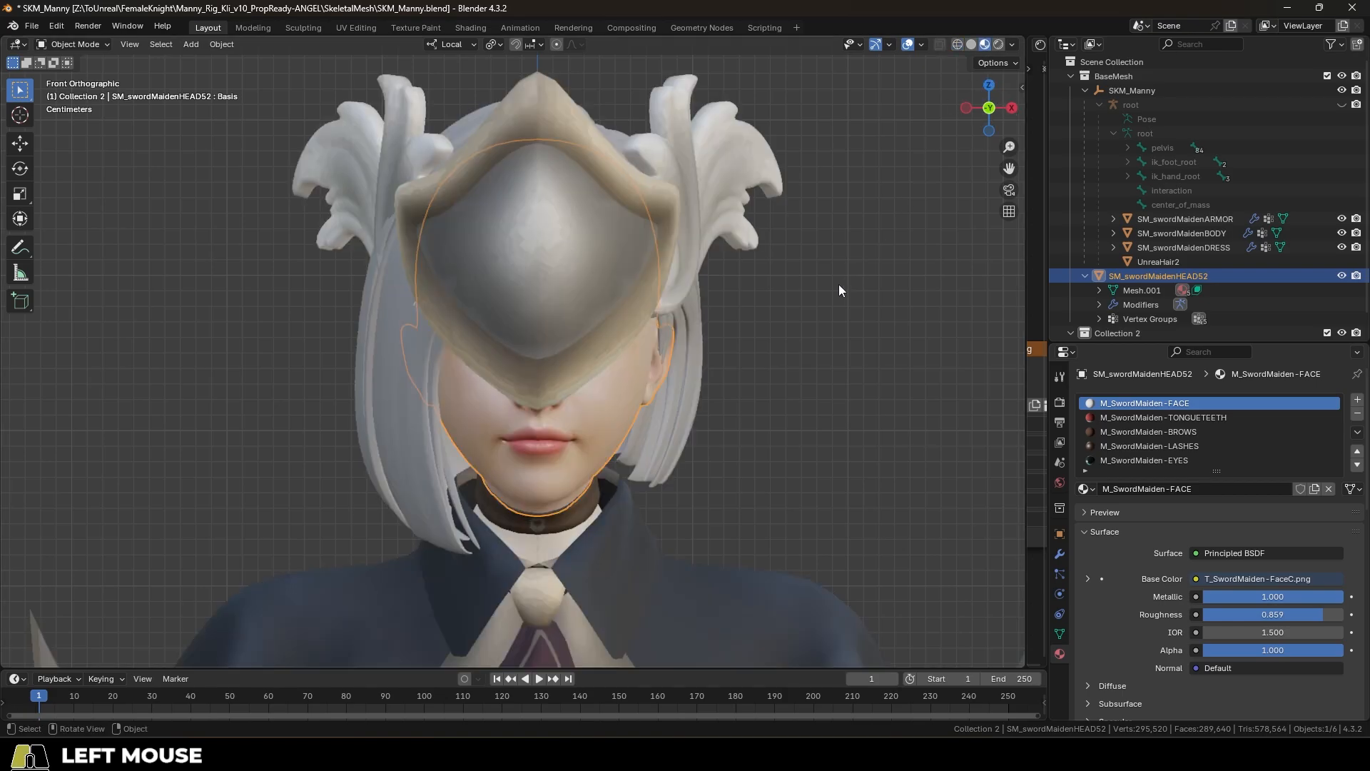
pyautogui.moveTo(839, 291); pyautogui.dragTo(700, 343)
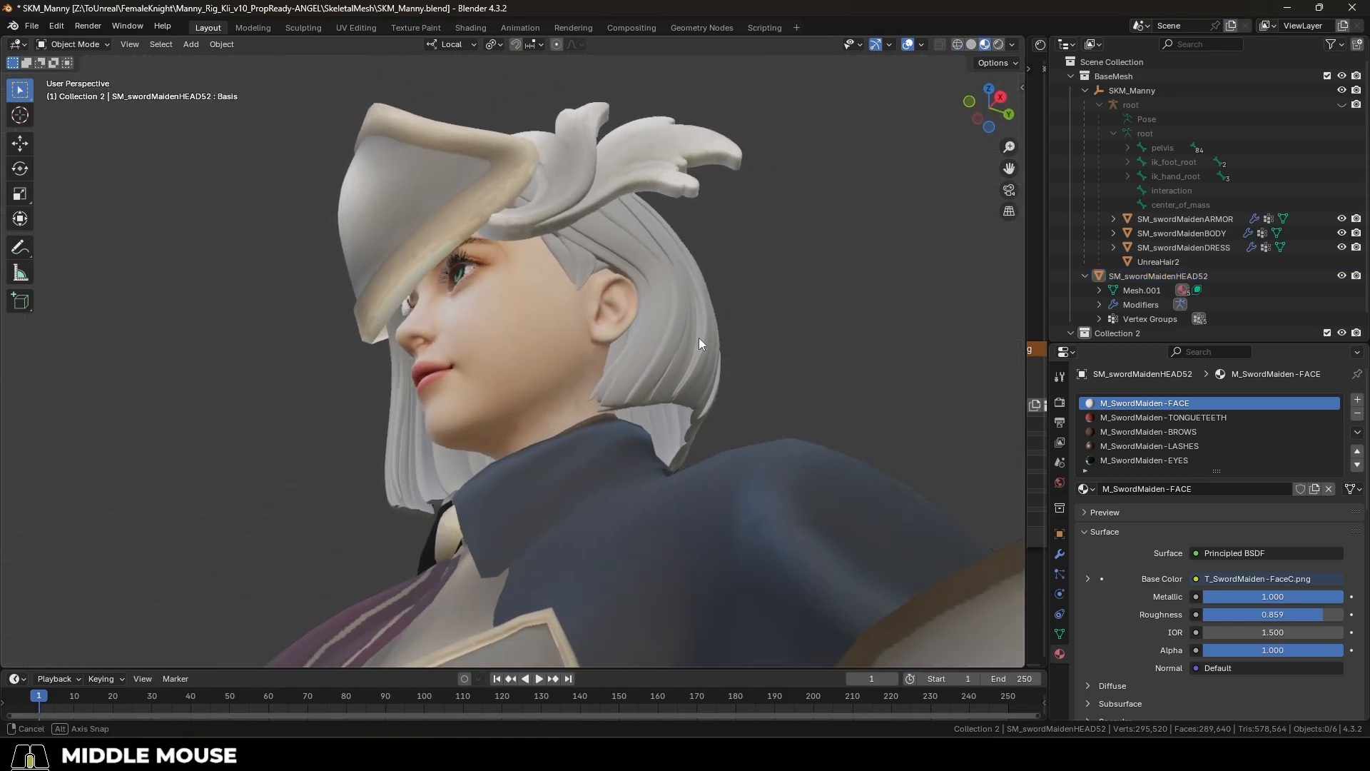
pyautogui.moveTo(700, 343); pyautogui.dragTo(793, 384)
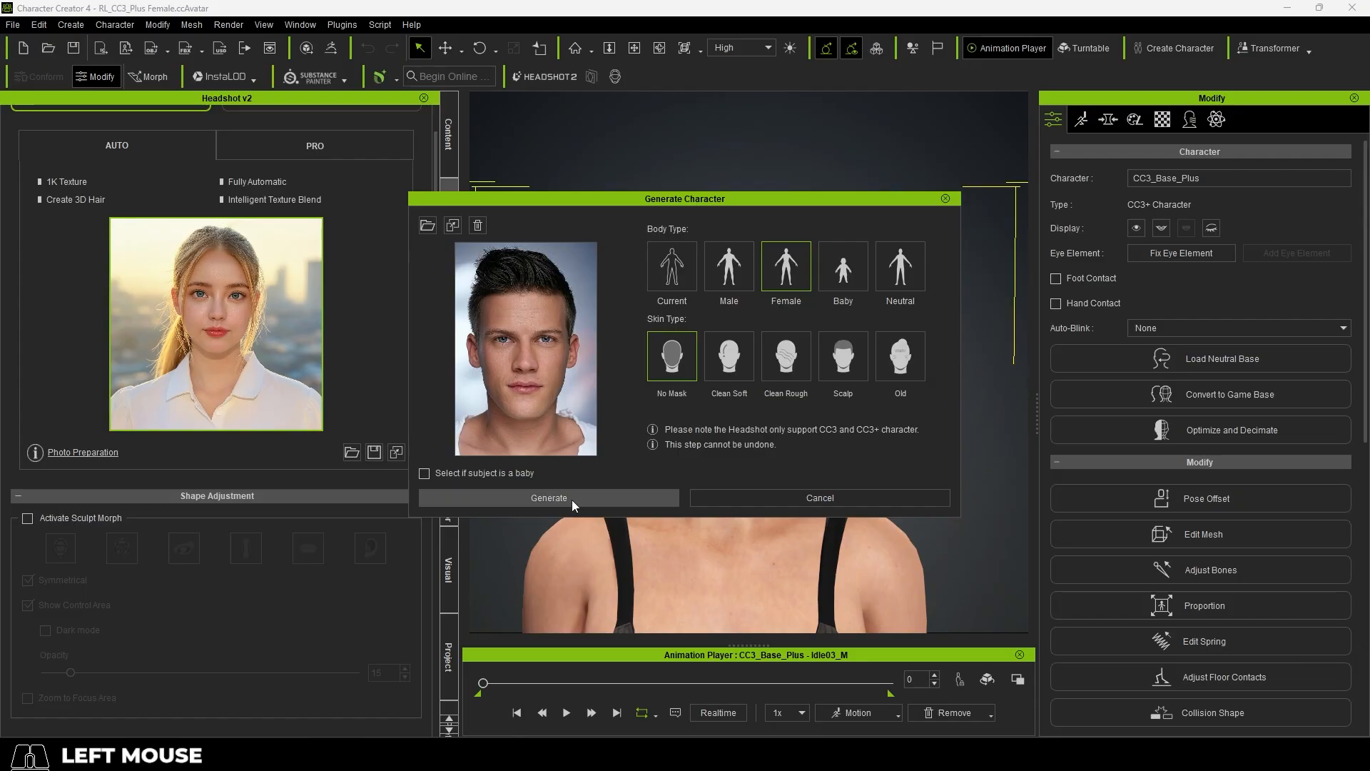
# Generate a 3D head from the dark-haired man's portrait in Generate Character.
pyautogui.click(728, 266)
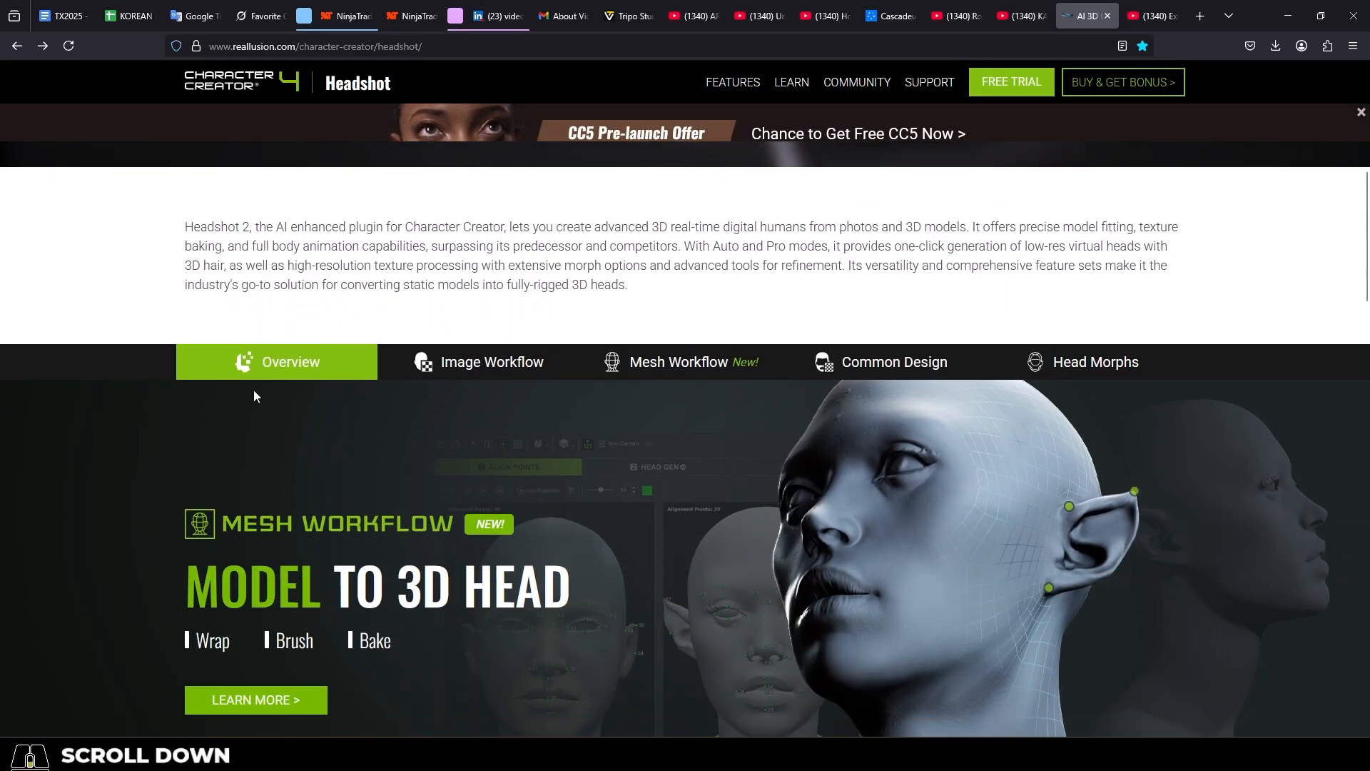
# Scroll through the Headshot feature page and back up.
pyautogui.scroll(-3)
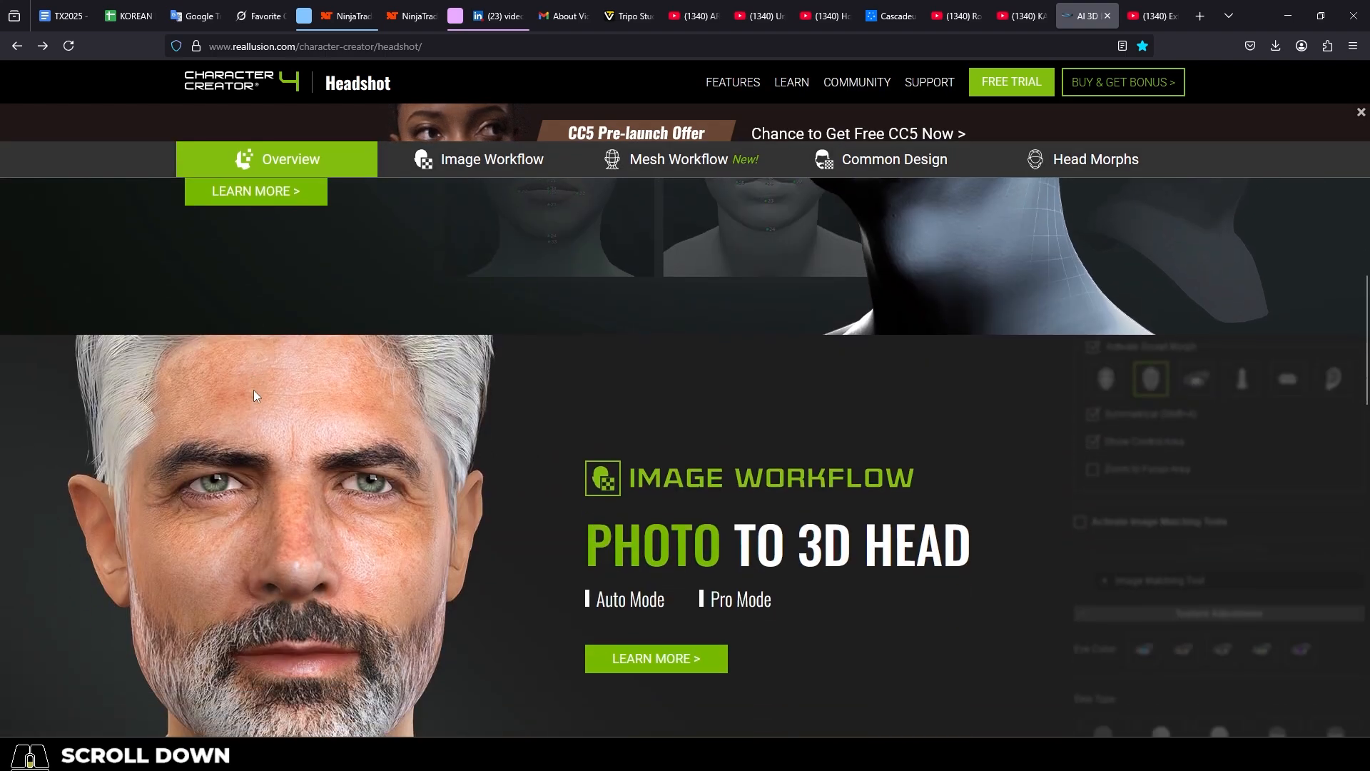
pyautogui.scroll(-3)
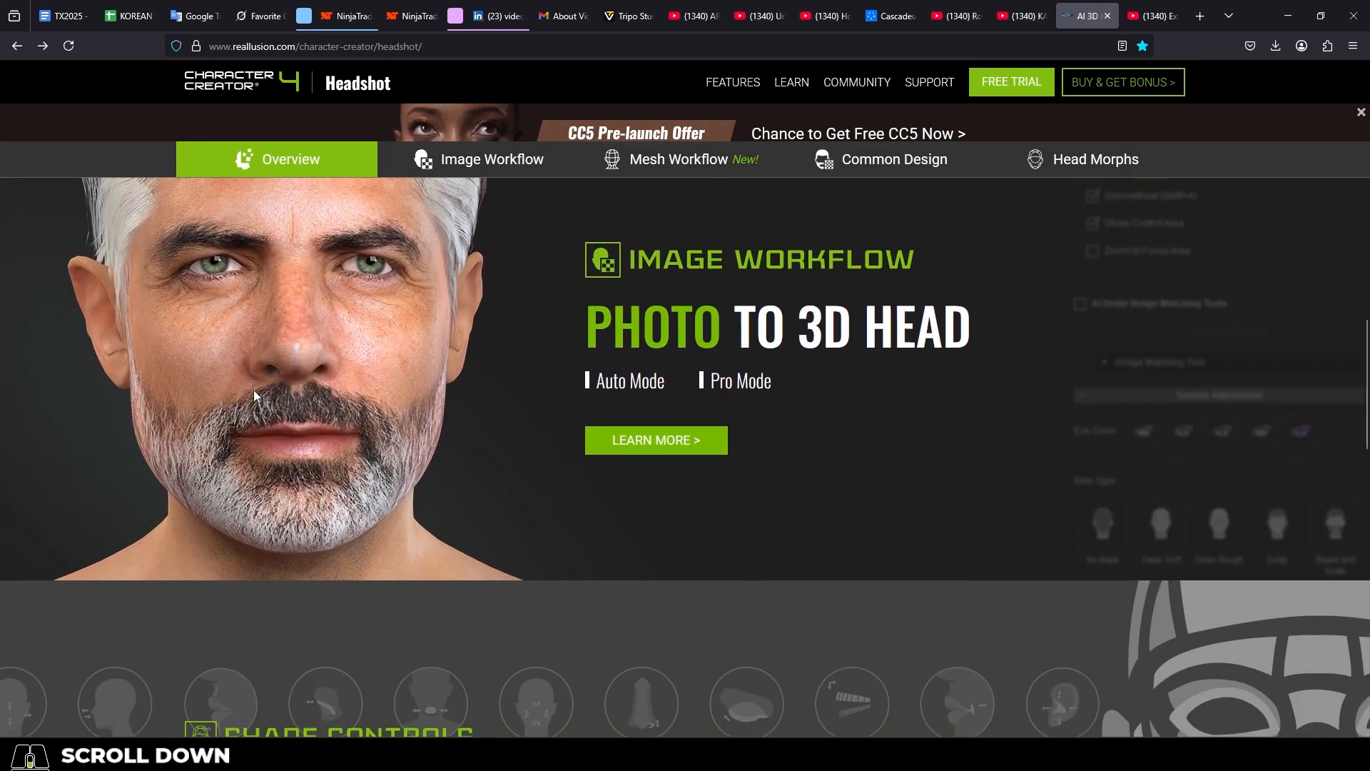
pyautogui.scroll(-3)
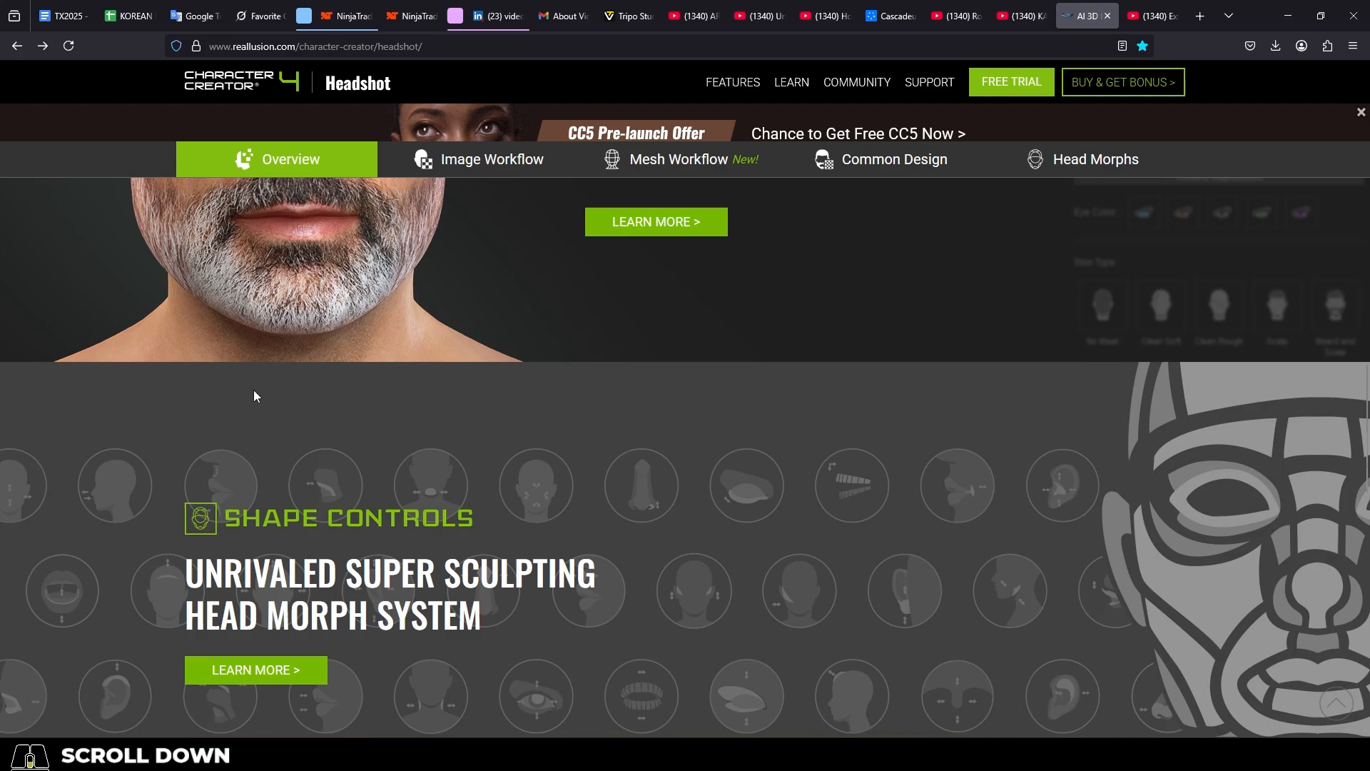
pyautogui.scroll(-3)
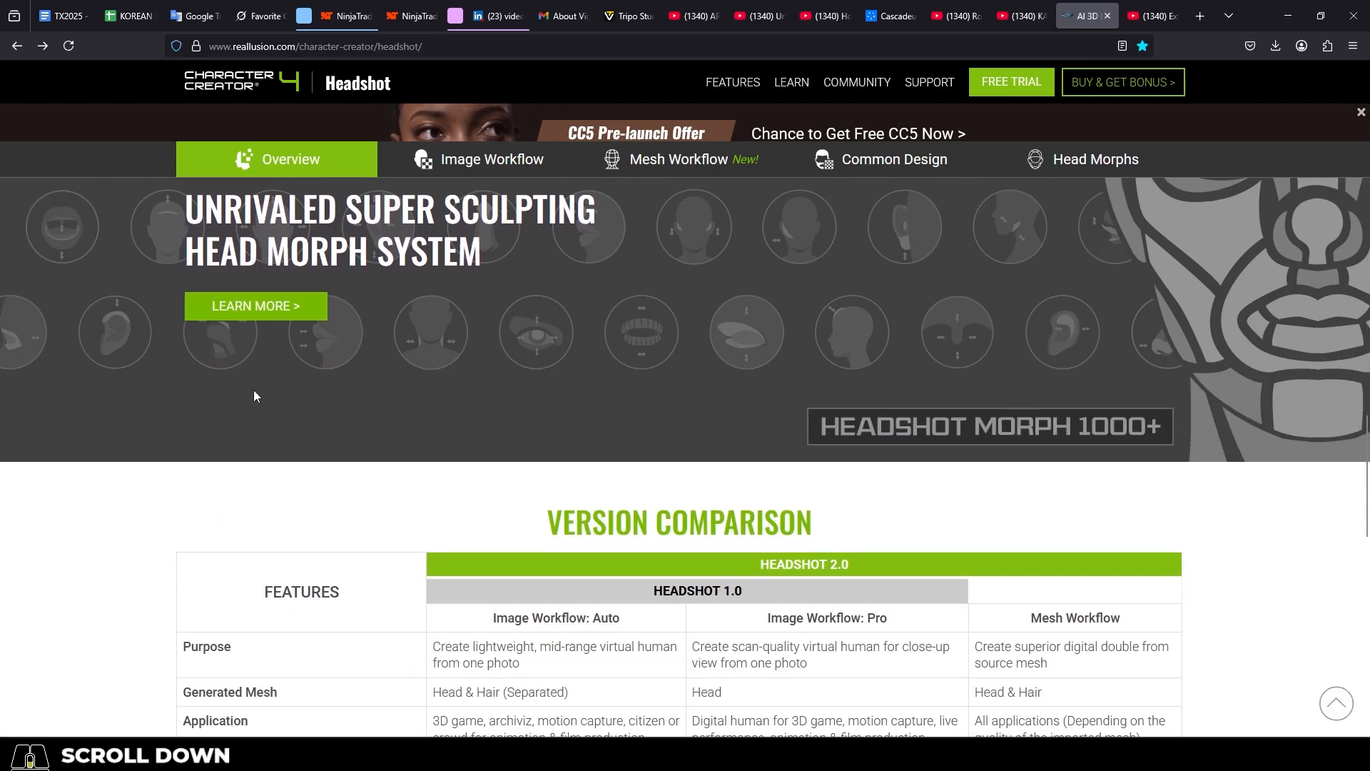
pyautogui.scroll(-3)
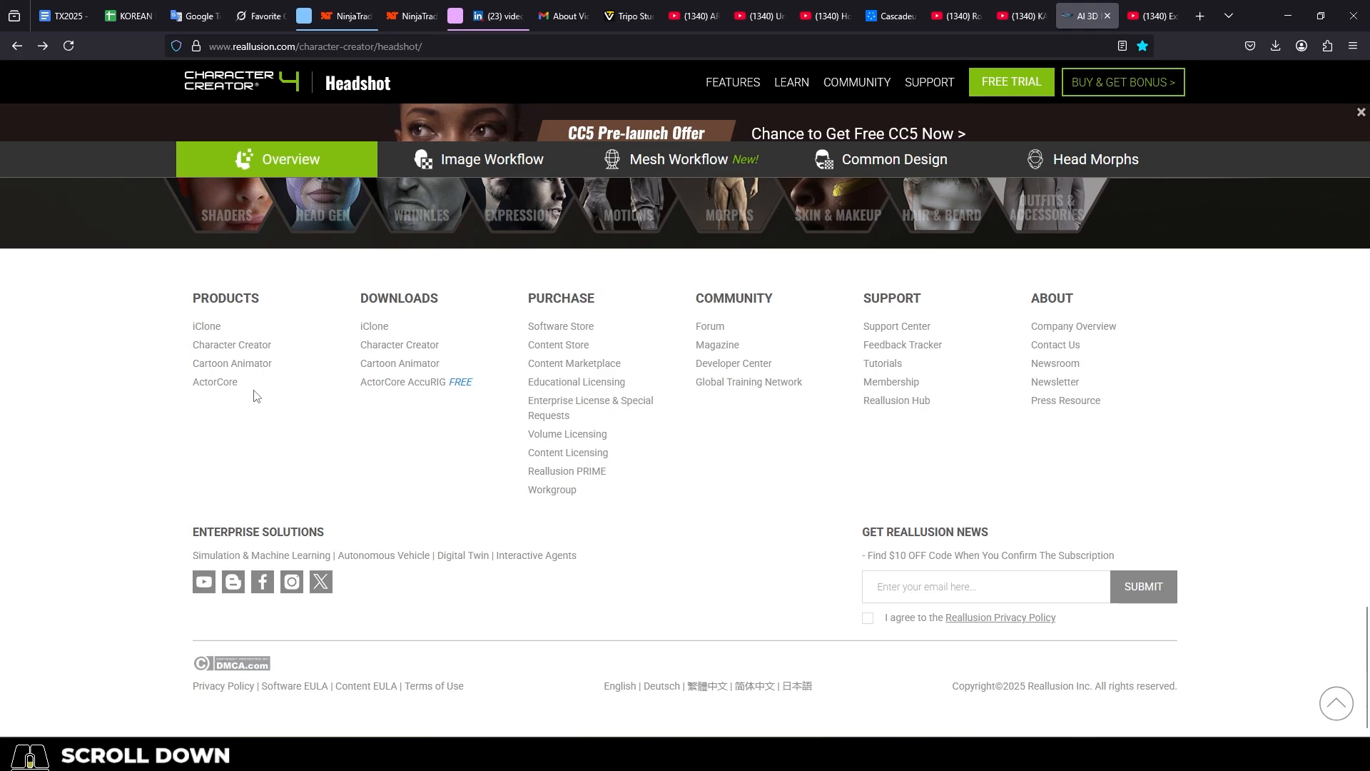
pyautogui.scroll(3)
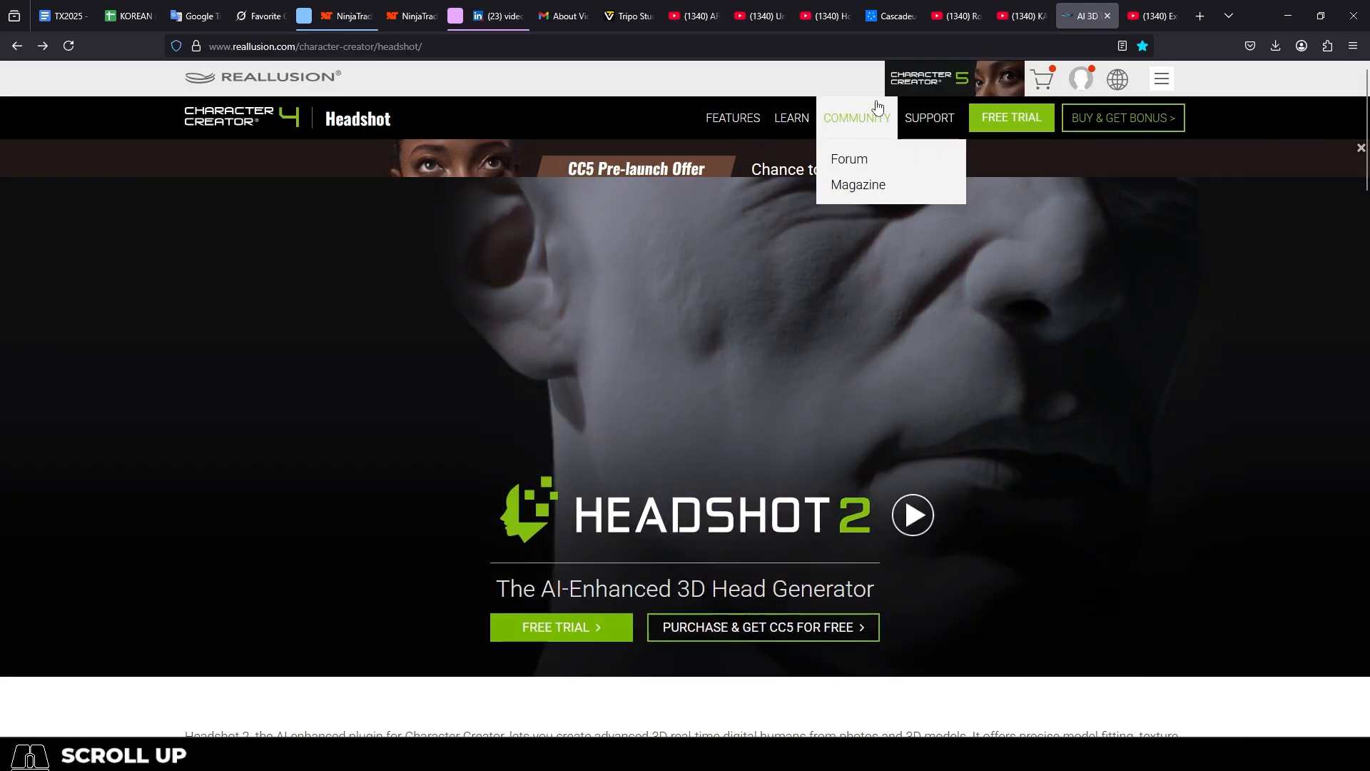
pyautogui.moveTo(930, 118)
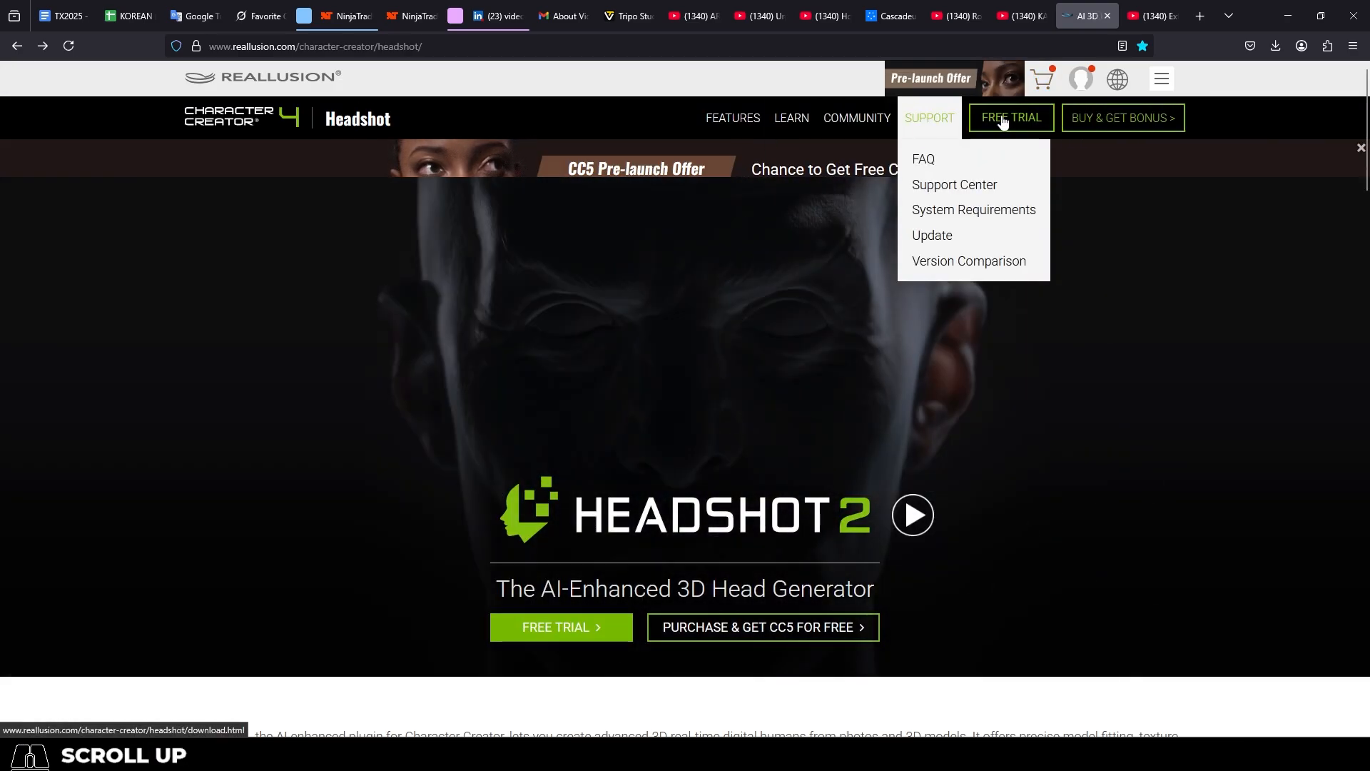
# Open the Headshot free trial page and scroll to the 30-day trial downloads.
pyautogui.click(1012, 117)
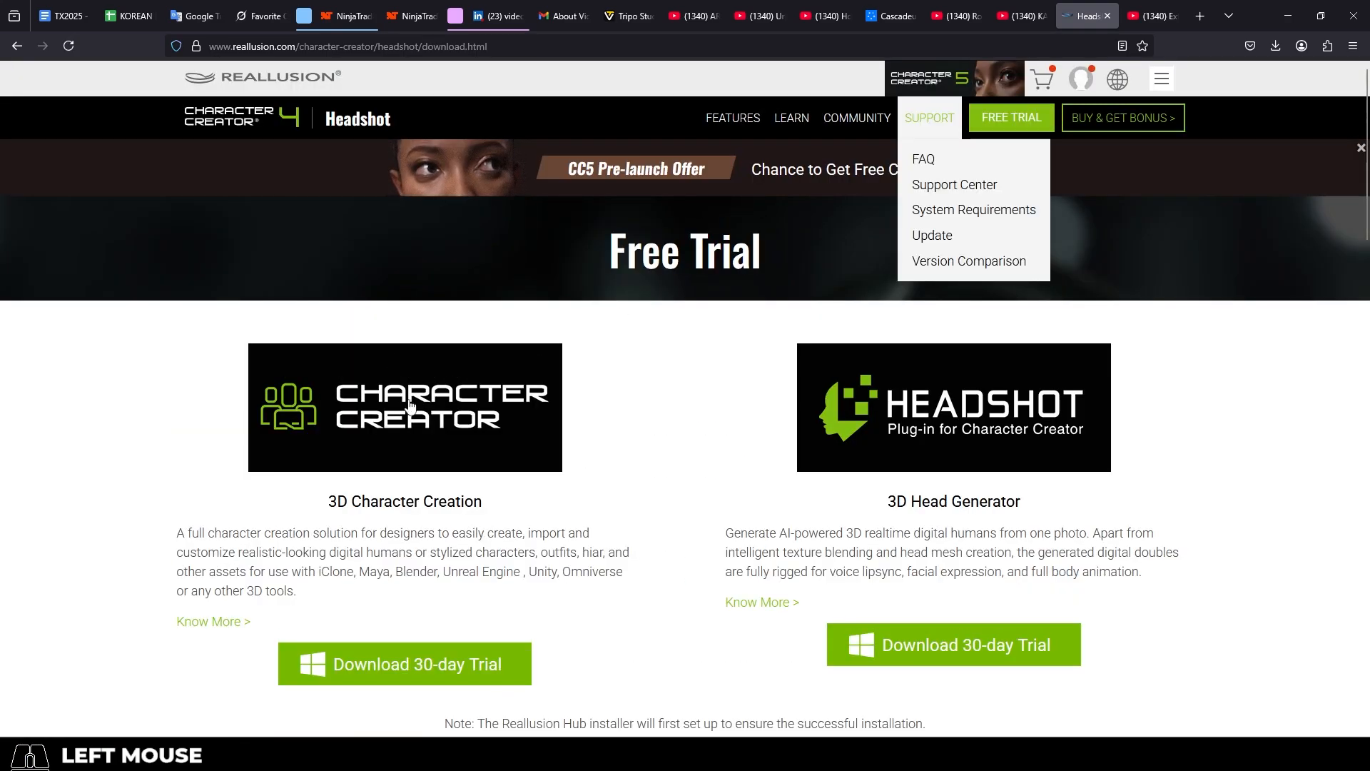
pyautogui.scroll(-3)
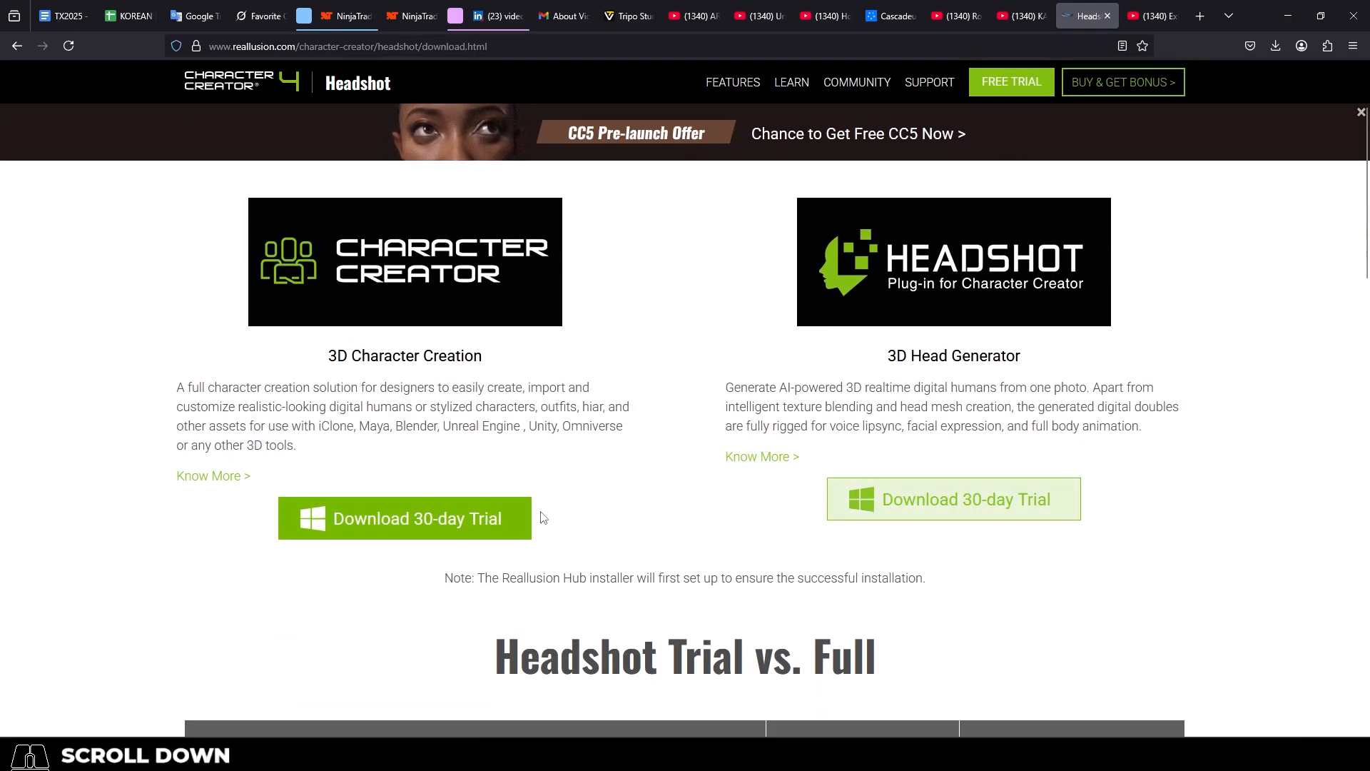
pyautogui.scroll(-3)
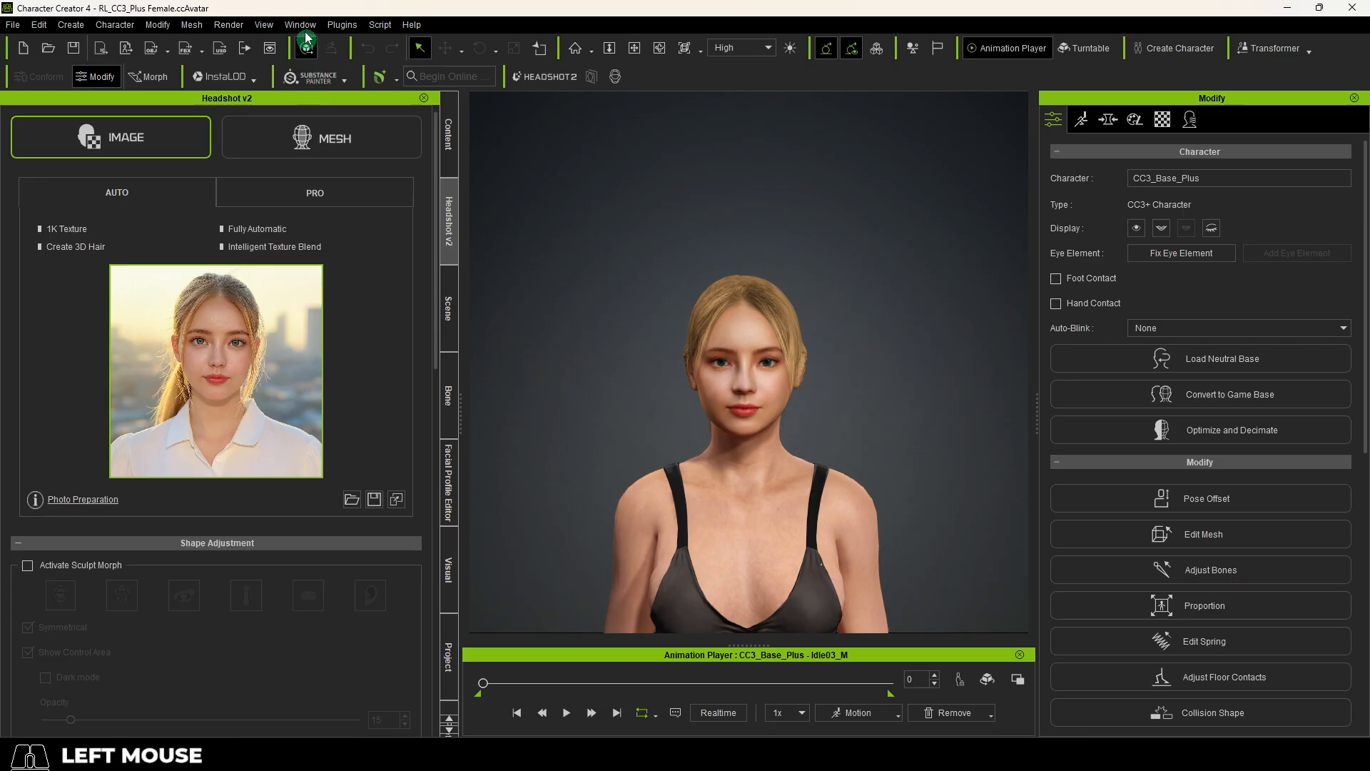
# Open Headshot v2 from Plugins and confirm switching to Pro generation mode.
pyautogui.click(342, 25)
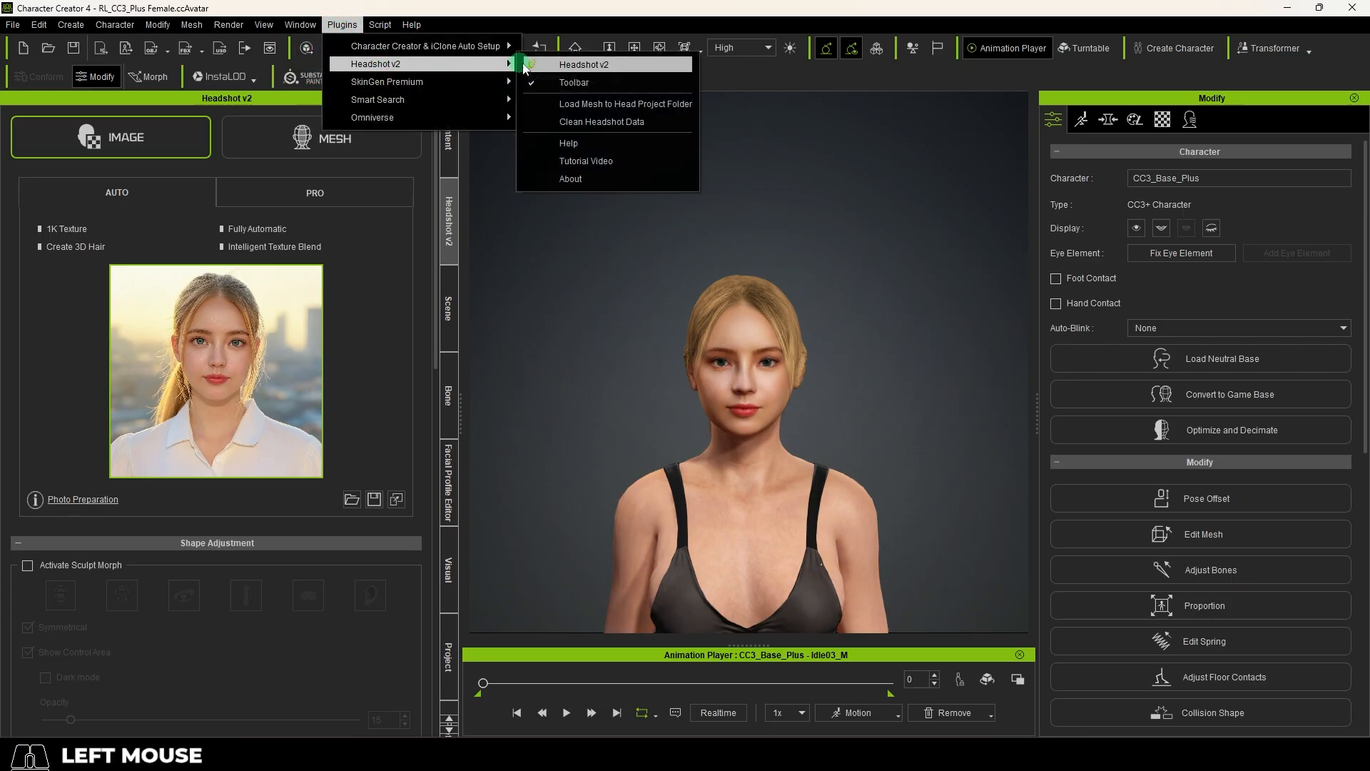
pyautogui.click(573, 83)
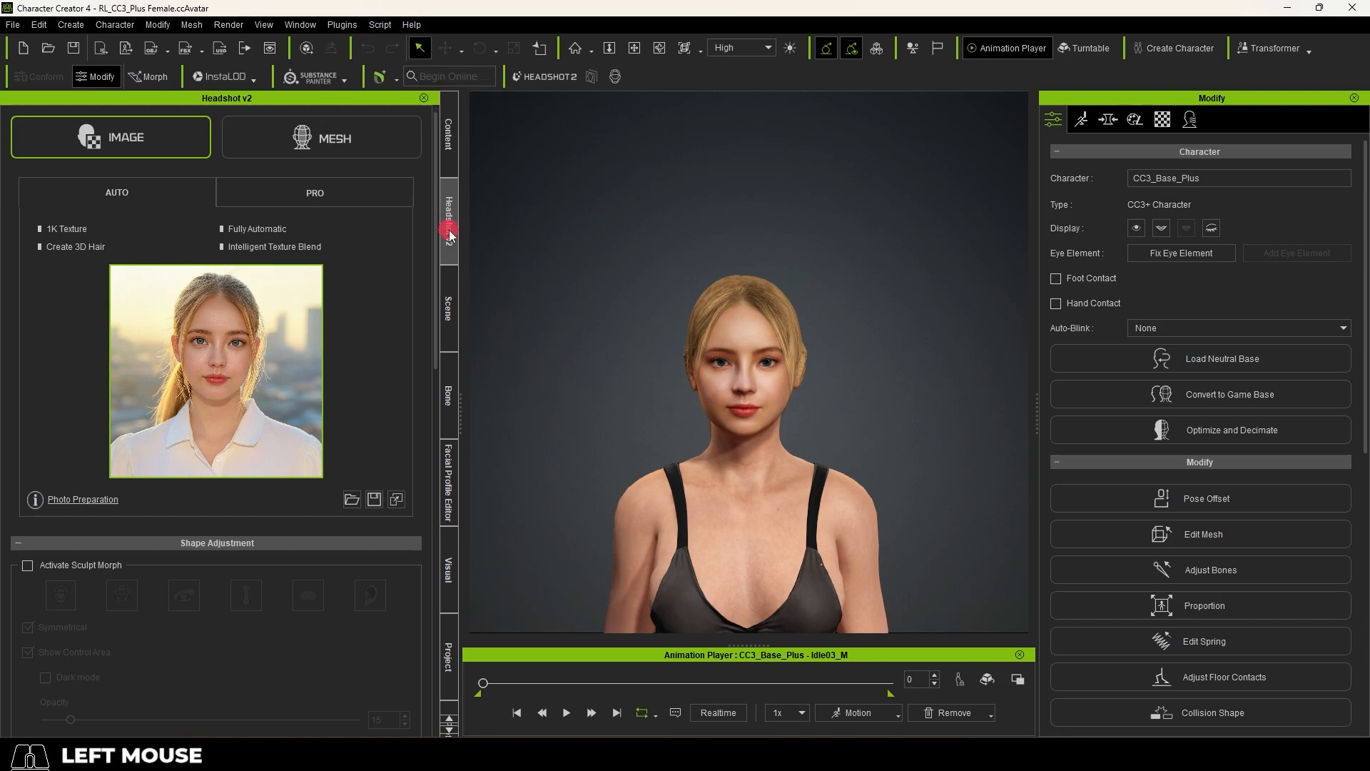
pyautogui.click(315, 192)
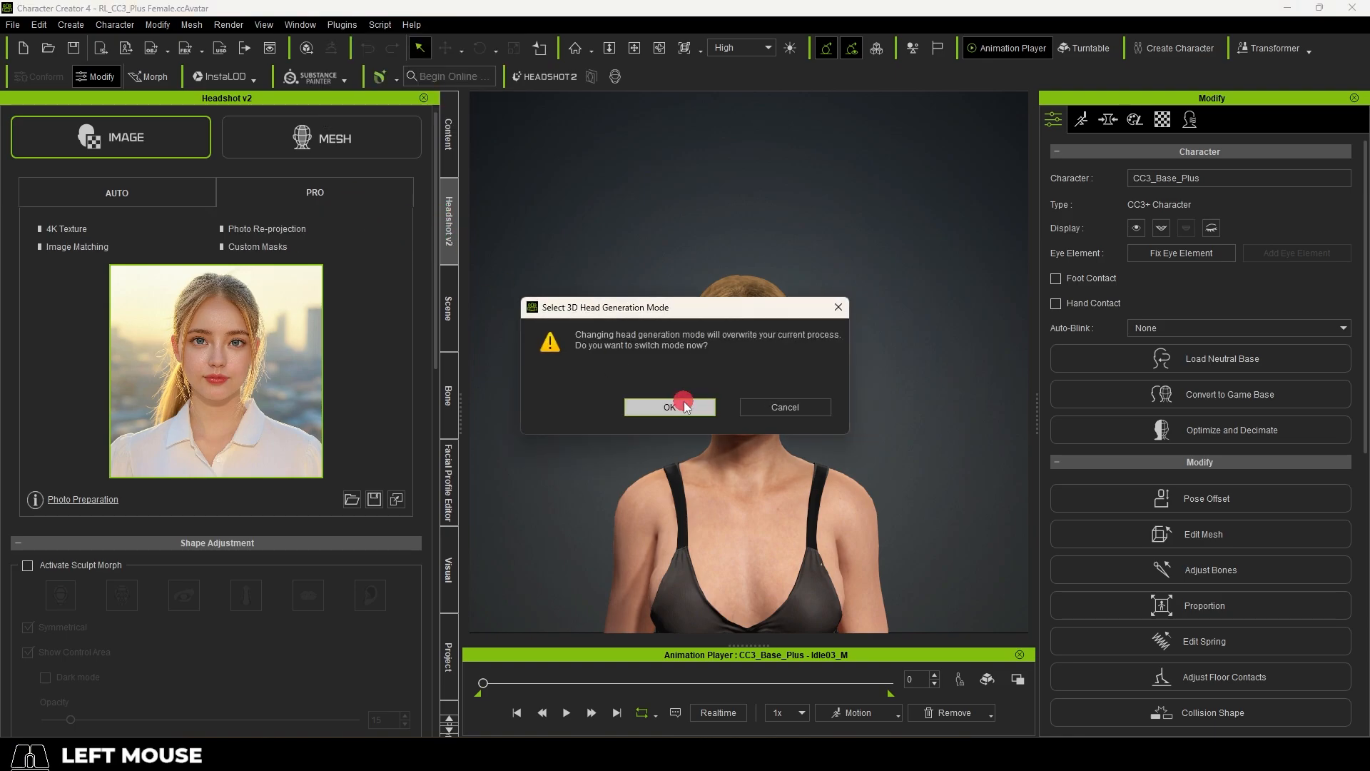
pyautogui.click(670, 407)
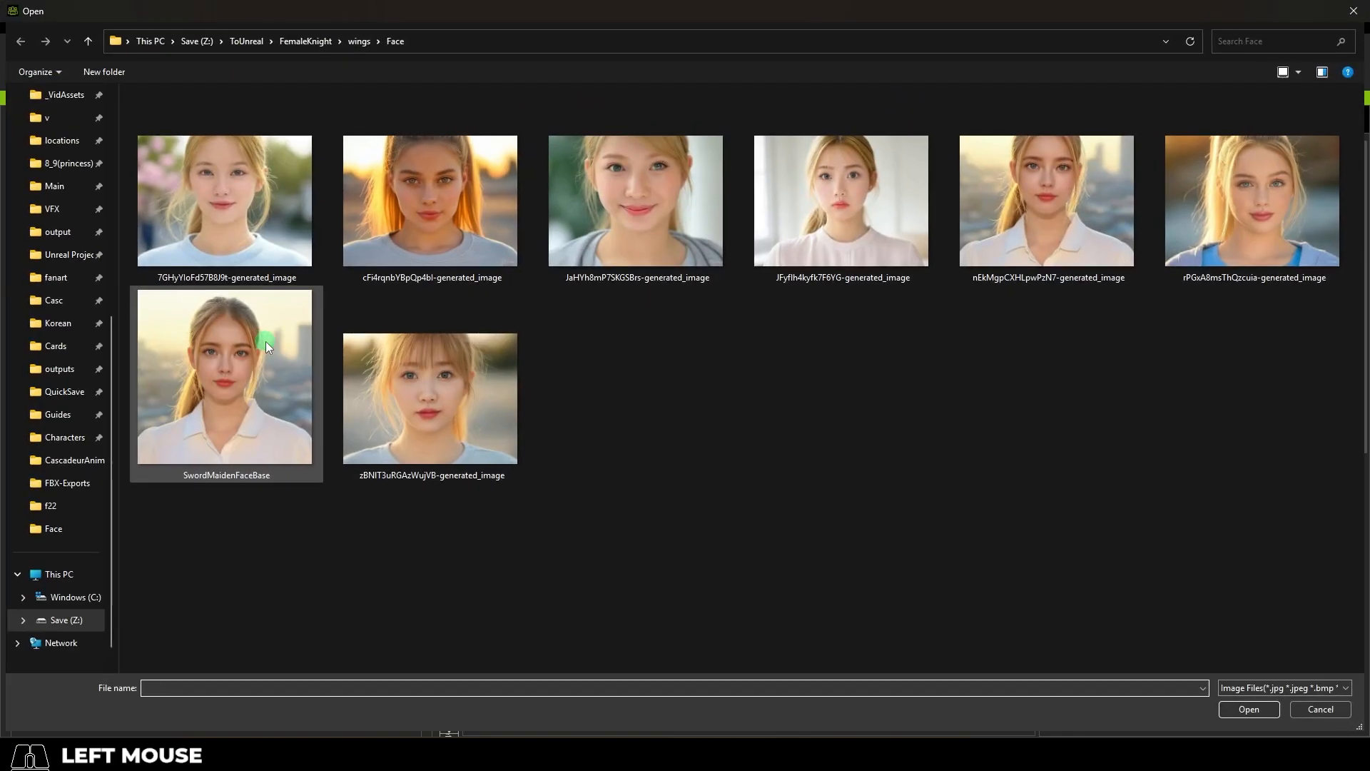
# Load the SwordMaidenFaceBase photo and choose Female body with Clean Soft skin.
pyautogui.doubleClick(225, 377)
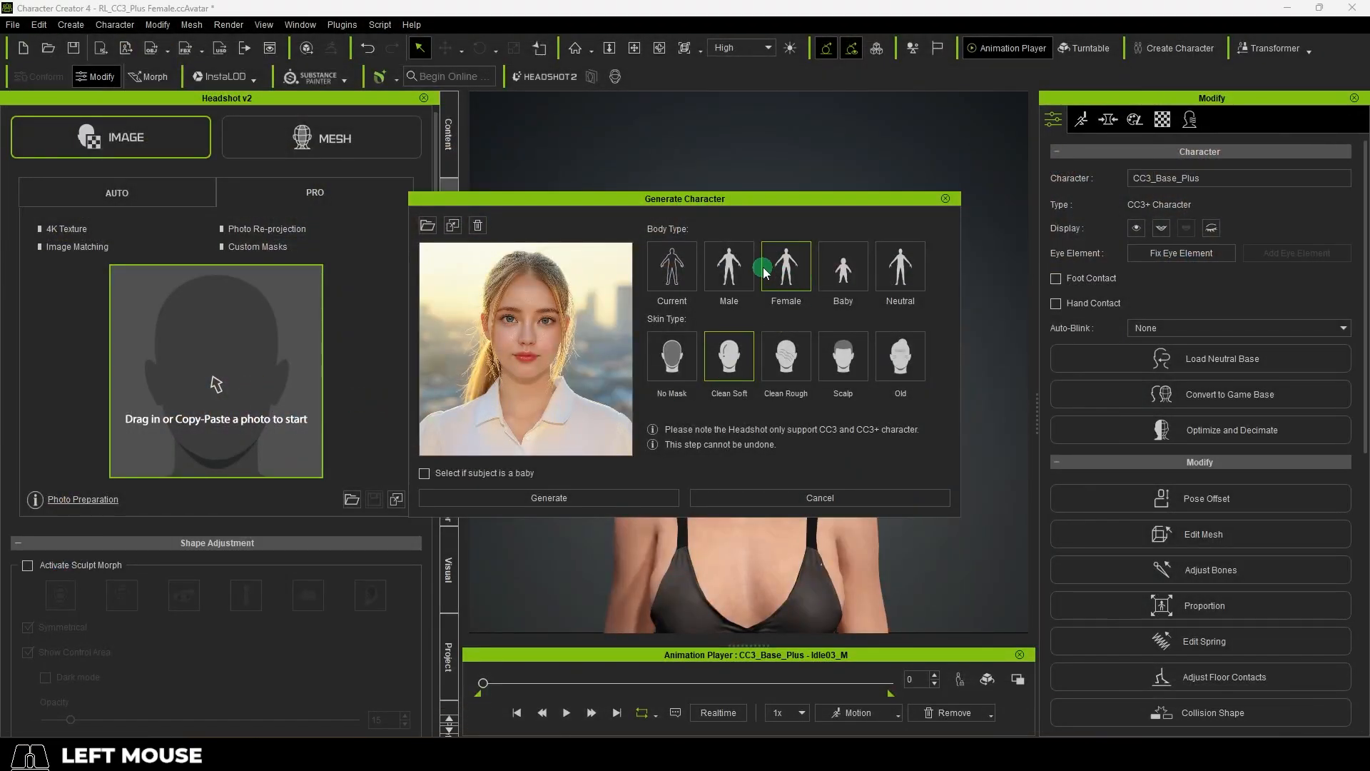
pyautogui.click(729, 356)
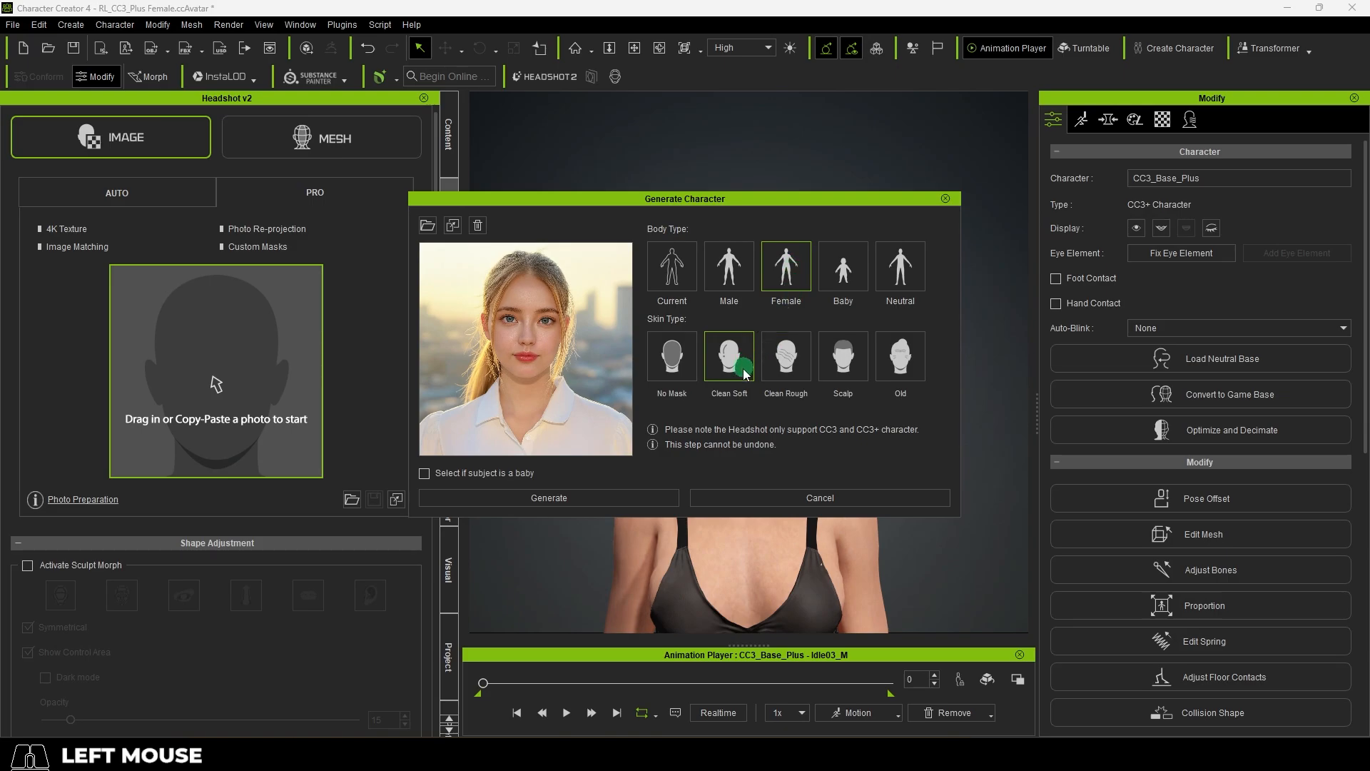
pyautogui.click(549, 498)
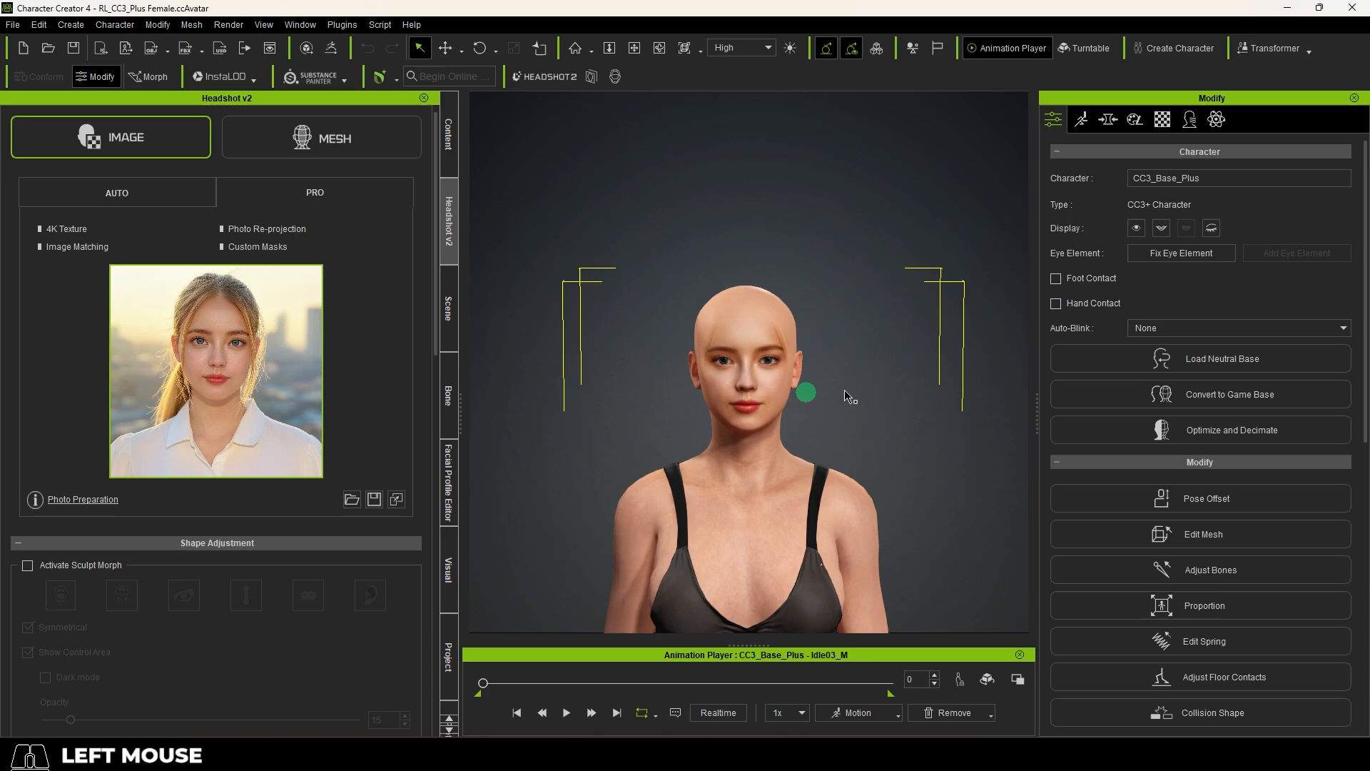
# Scroll up in Character Creator while setting up the male avatar.
pyautogui.scroll(3)
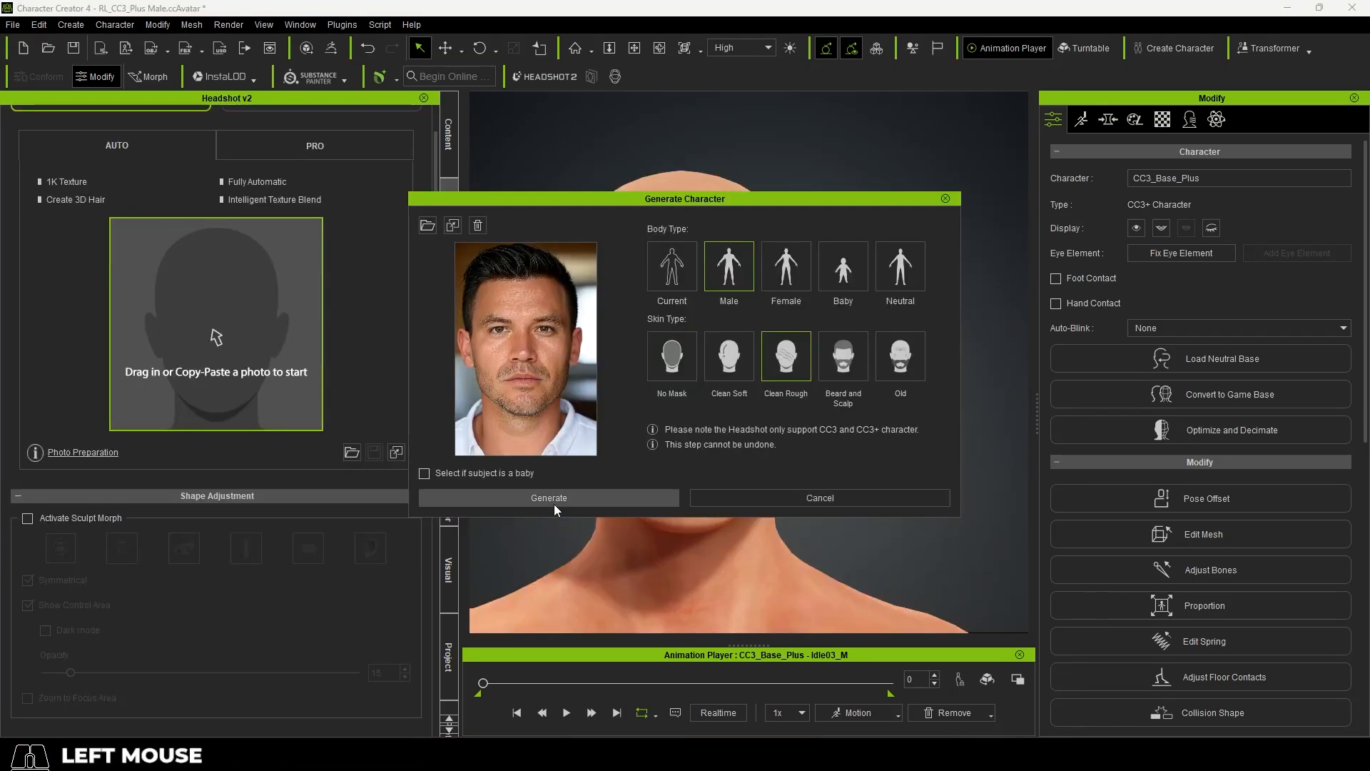
# Generate the dark-haired man's head and orbit the view to inspect it.
pyautogui.click(549, 497)
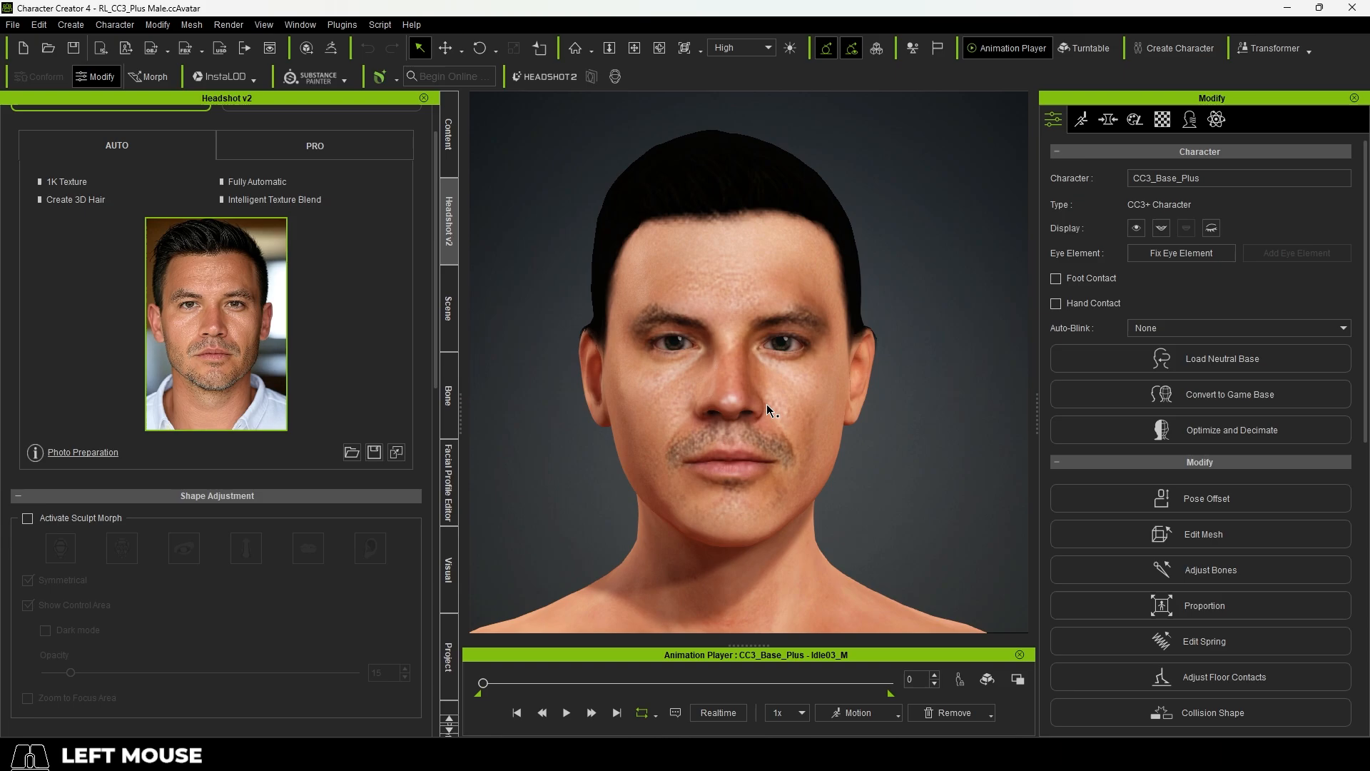
pyautogui.moveTo(768, 409); pyautogui.dragTo(572, 339)
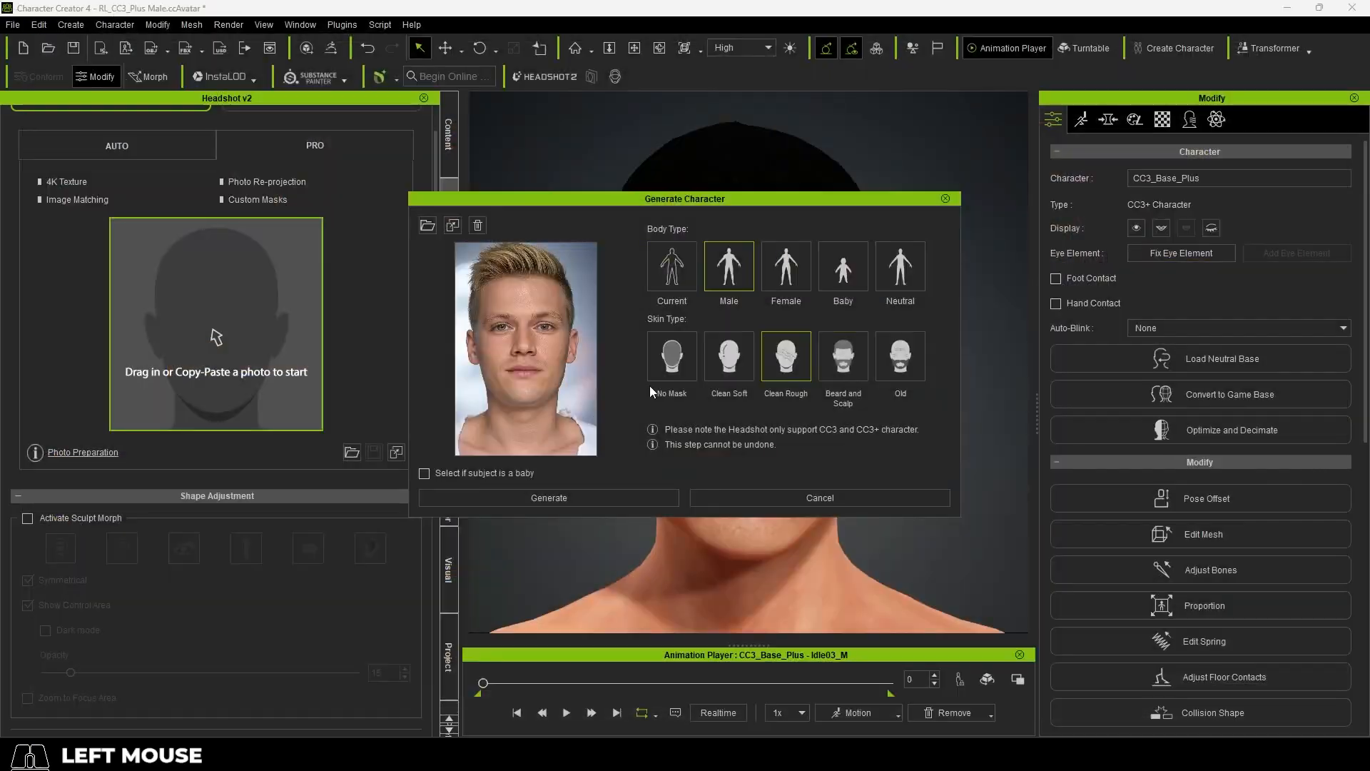
# Generate the bald female head from the orange-haired girl's photo and inspect its profile.
pyautogui.click(549, 498)
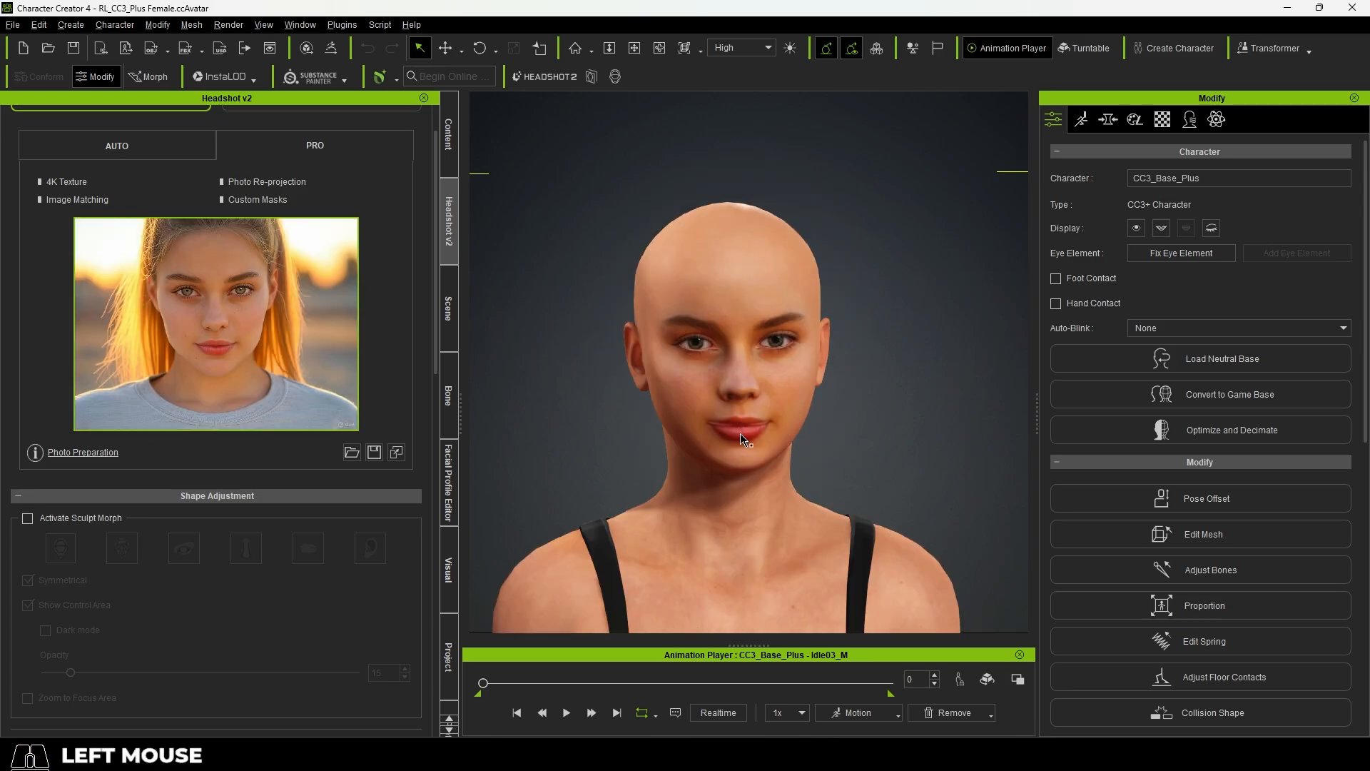
pyautogui.moveTo(741, 436); pyautogui.dragTo(492, 435)
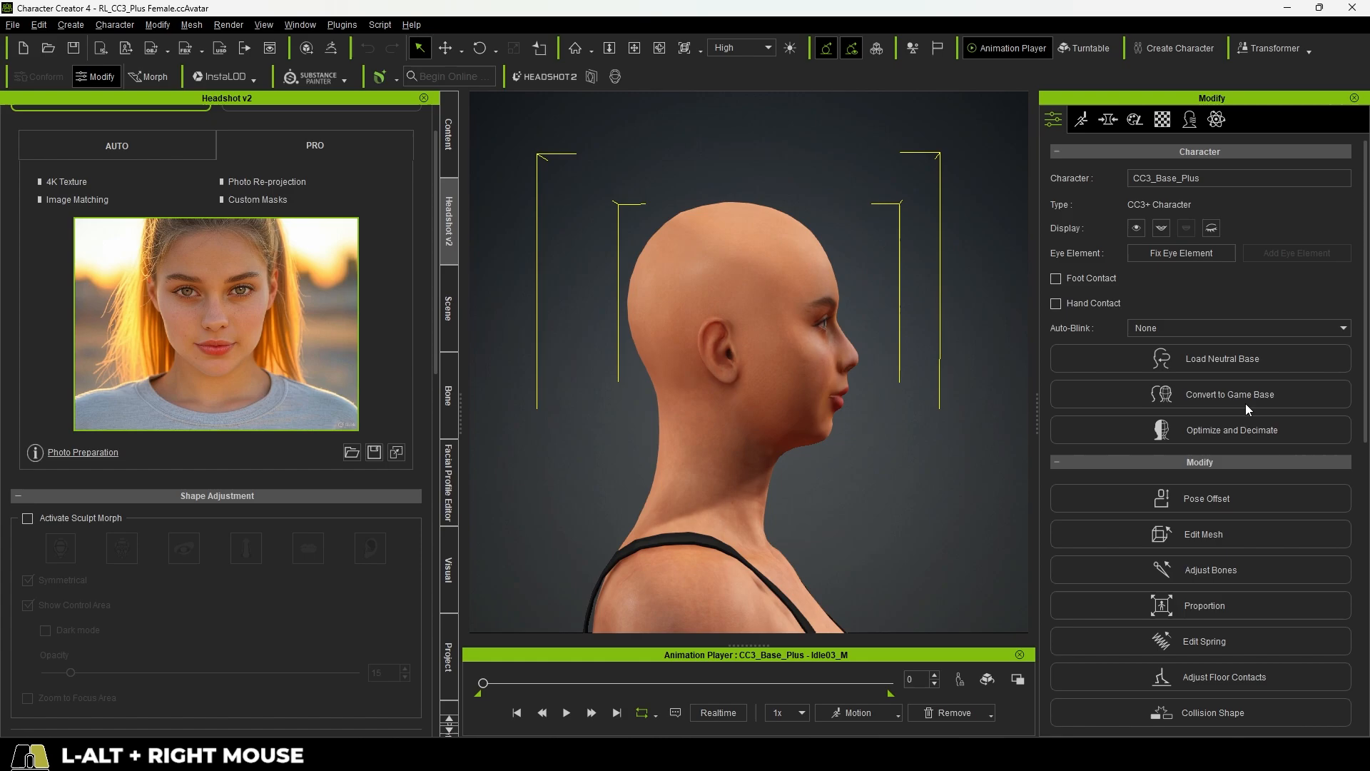
pyautogui.click(217, 496)
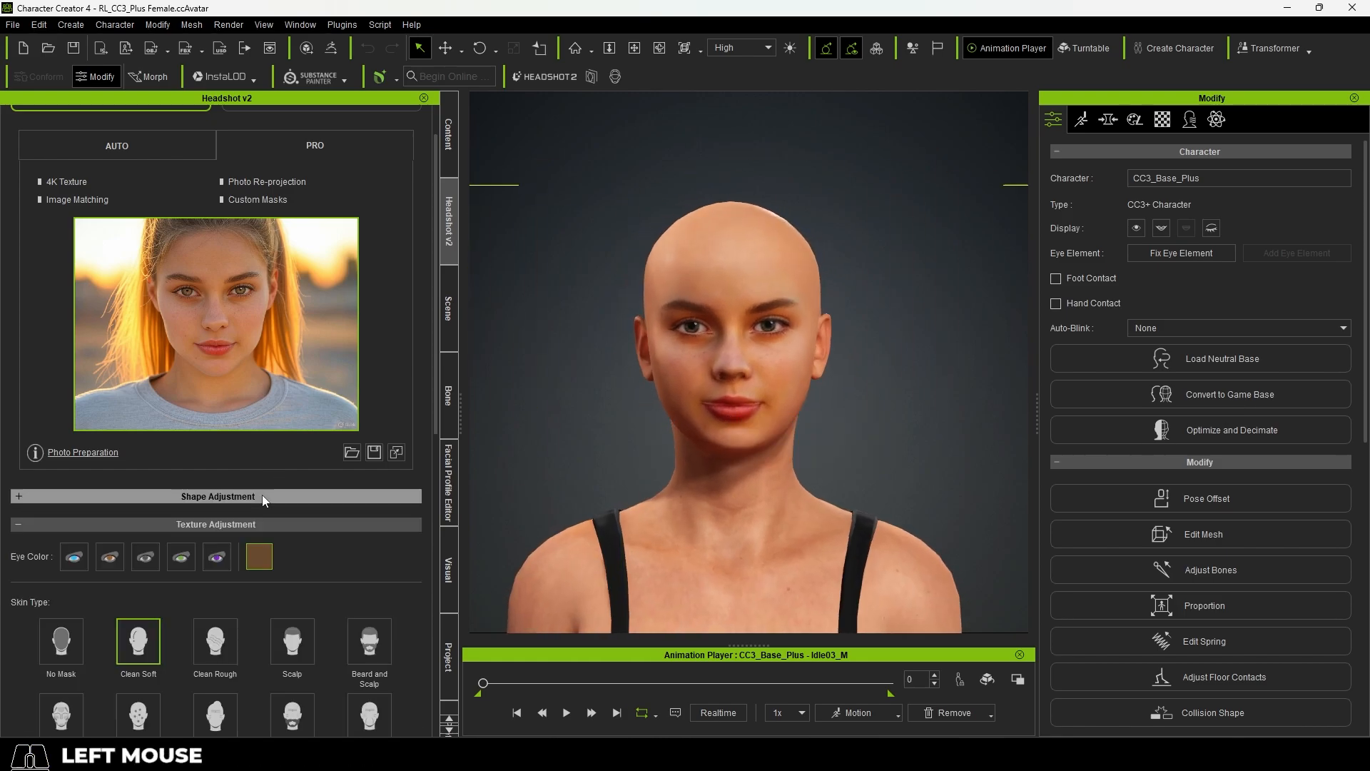
# Expand Shape Adjustment and sculpt the outer jaw lower and narrower.
pyautogui.click(217, 496)
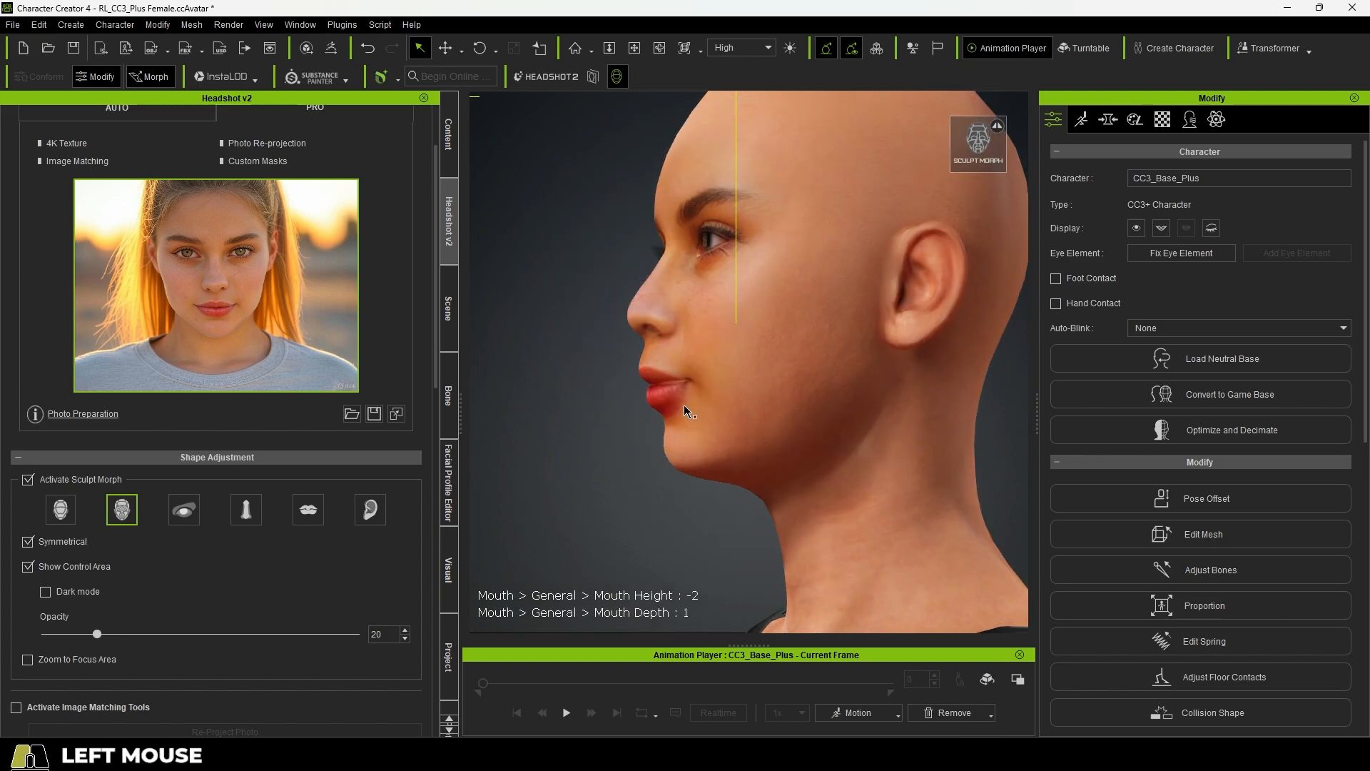
pyautogui.moveTo(682, 411); pyautogui.dragTo(809, 396)
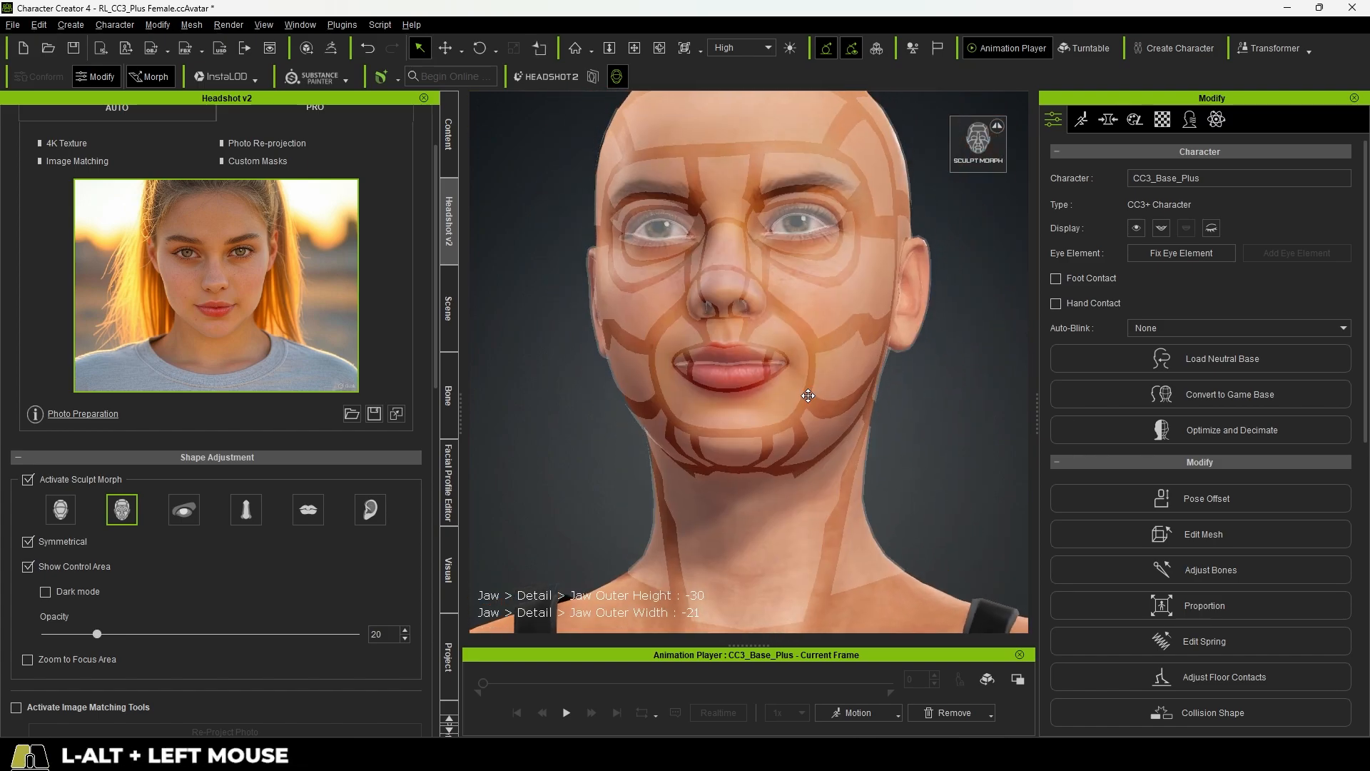